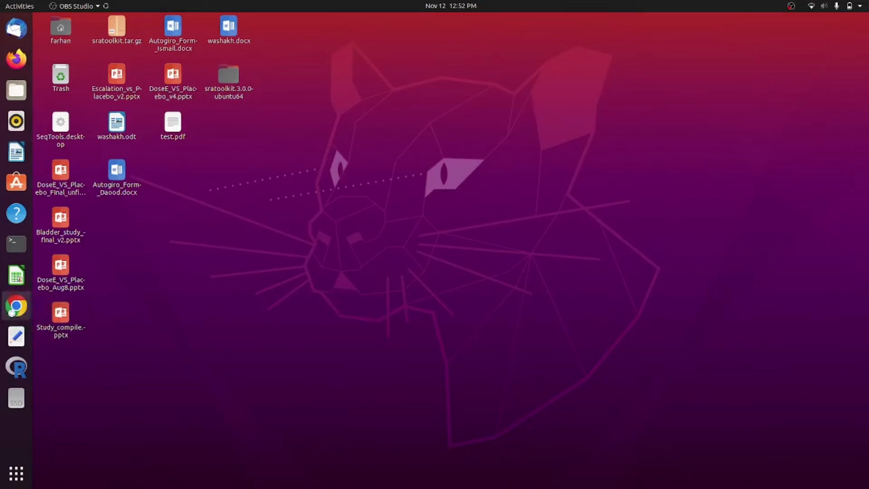
Launch Chrome and search the web for 'ncbi'
{"action": "left_click", "coordinate": [16, 306]}
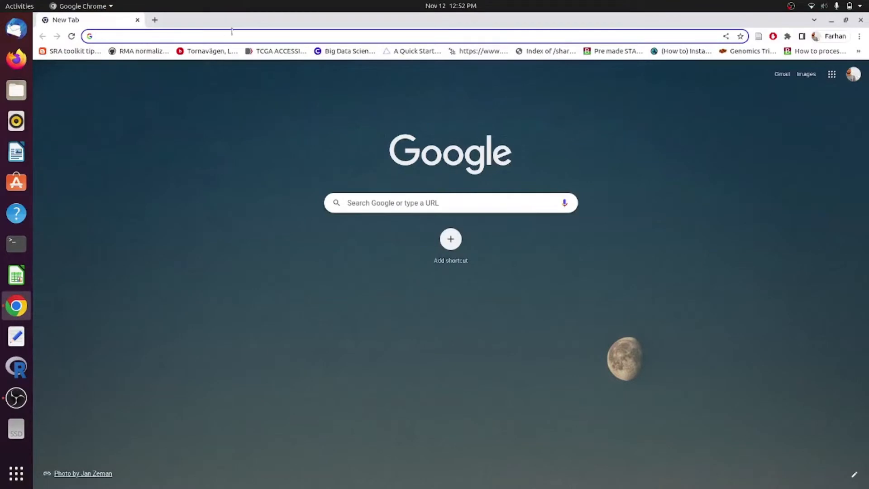
{"action": "type", "text": "ncx"}
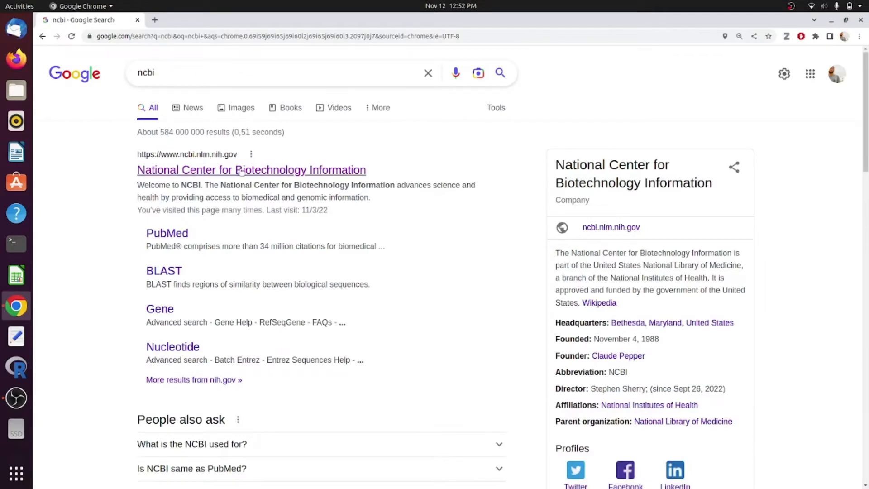
From the NCBI home page, search the BioProject database for PRJEB2869
{"action": "left_click", "coordinate": [251, 170]}
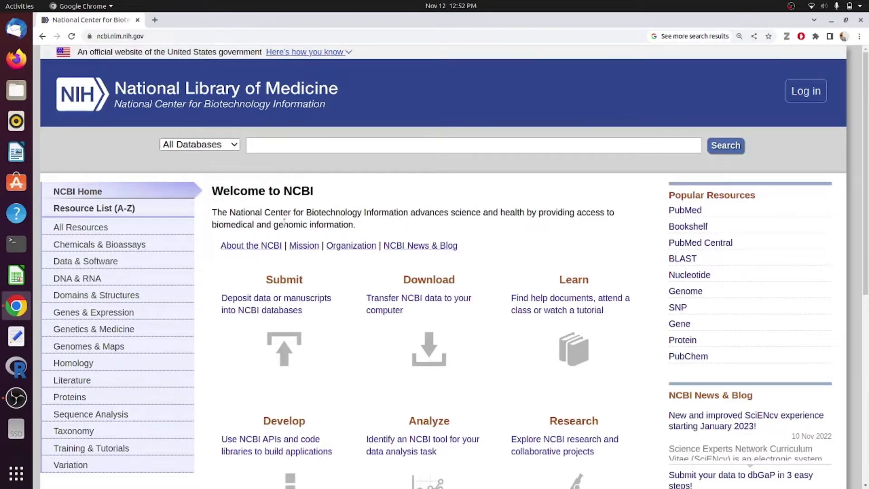
{"action": "left_click", "coordinate": [199, 145]}
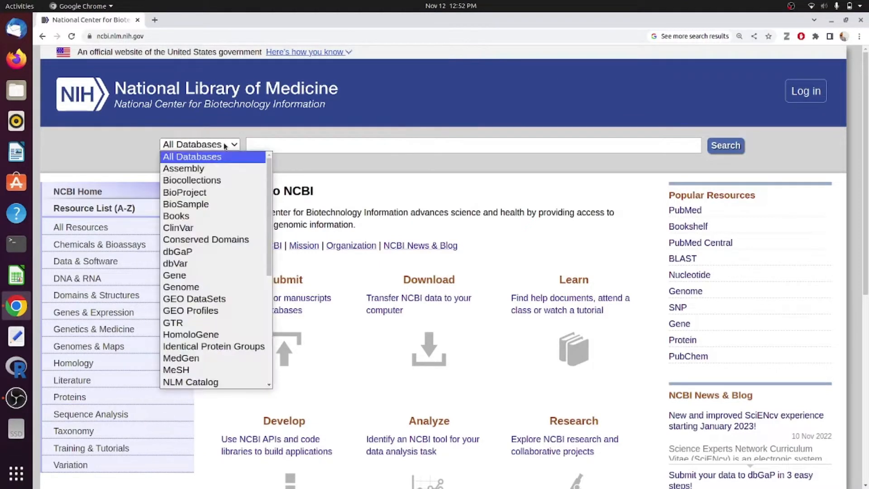
{"action": "mouse_move", "coordinate": [185, 192]}
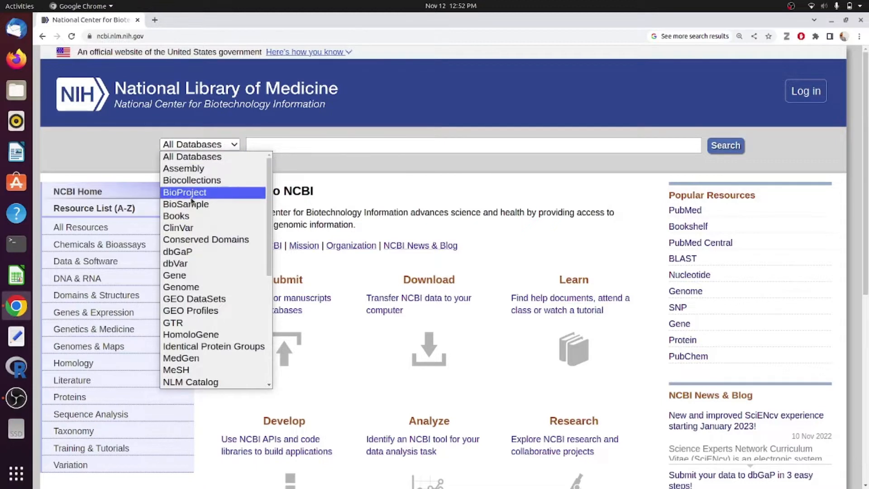
{"action": "left_click", "coordinate": [184, 192]}
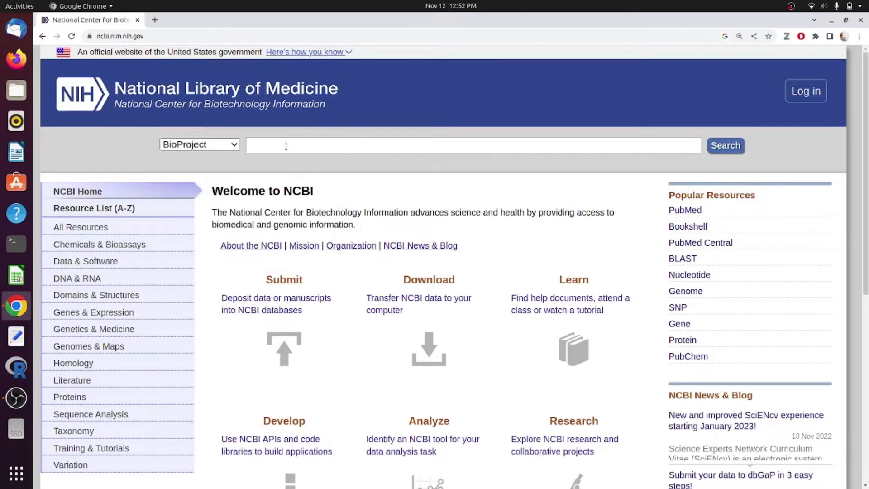
{"action": "type", "text": "PRJEB2869"}
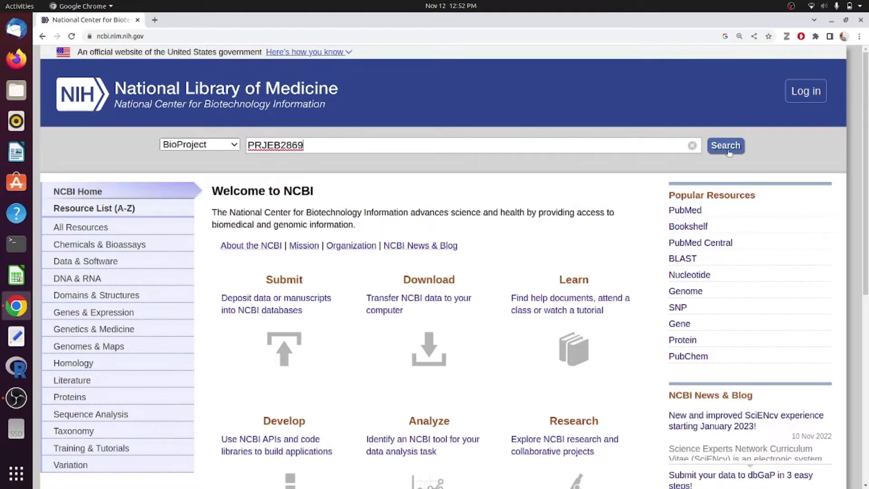
{"action": "left_click", "coordinate": [726, 145]}
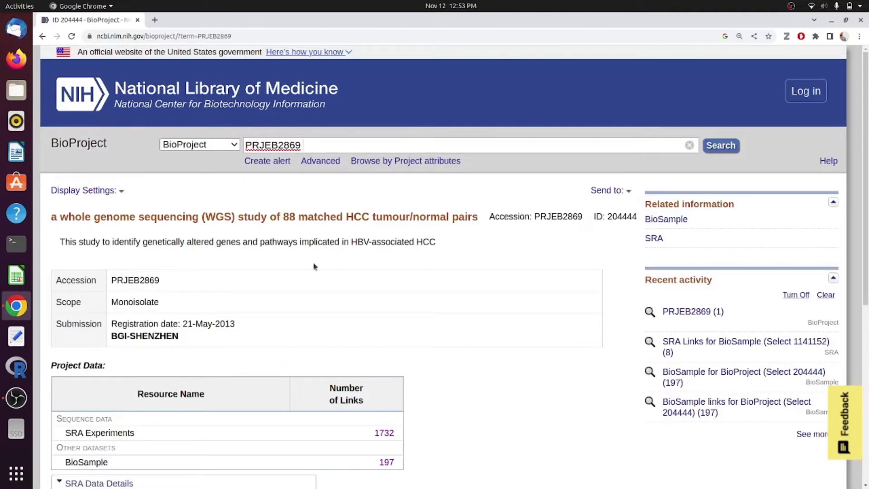
Scroll to Project Data and follow the 197 BioSample link
{"action": "scroll", "scroll_direction": "down", "scroll_amount": 3}
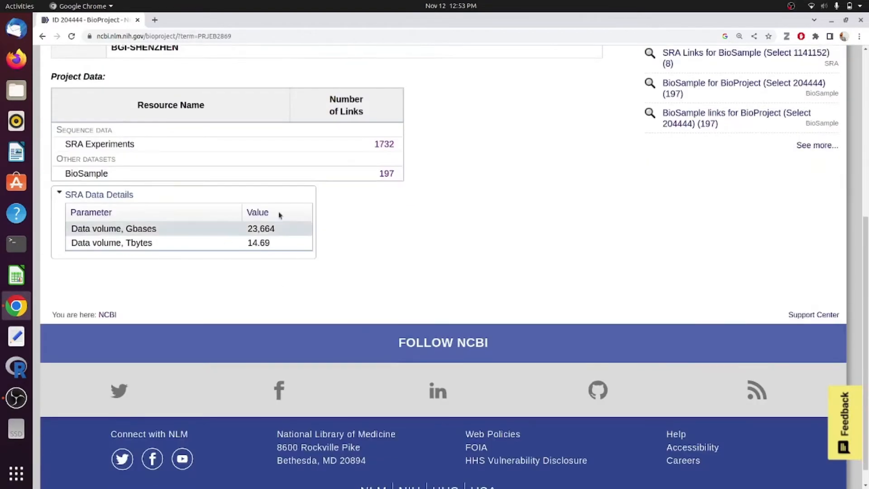
{"action": "scroll", "scroll_direction": "down", "scroll_amount": 3}
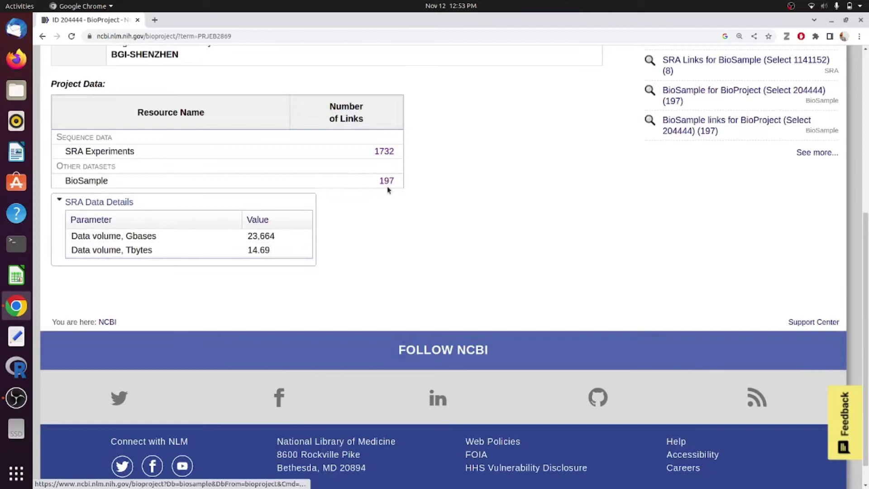
{"action": "left_click", "coordinate": [386, 180]}
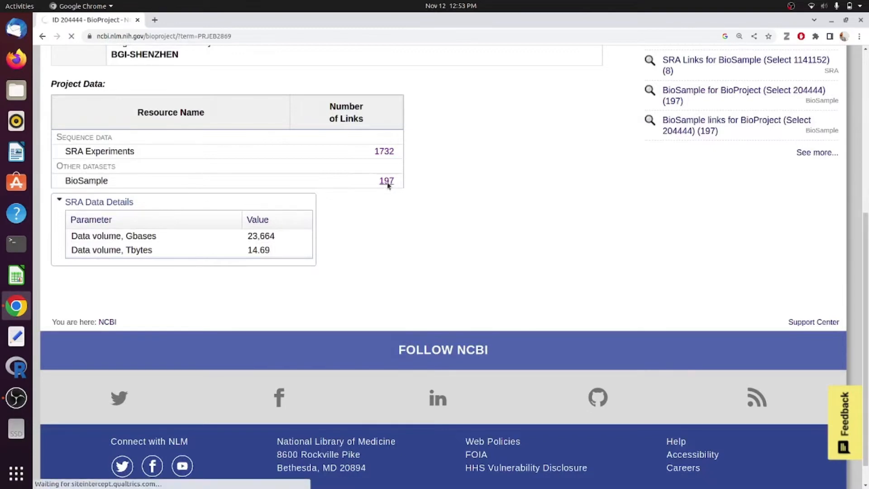
{"action": "left_click", "coordinate": [386, 180]}
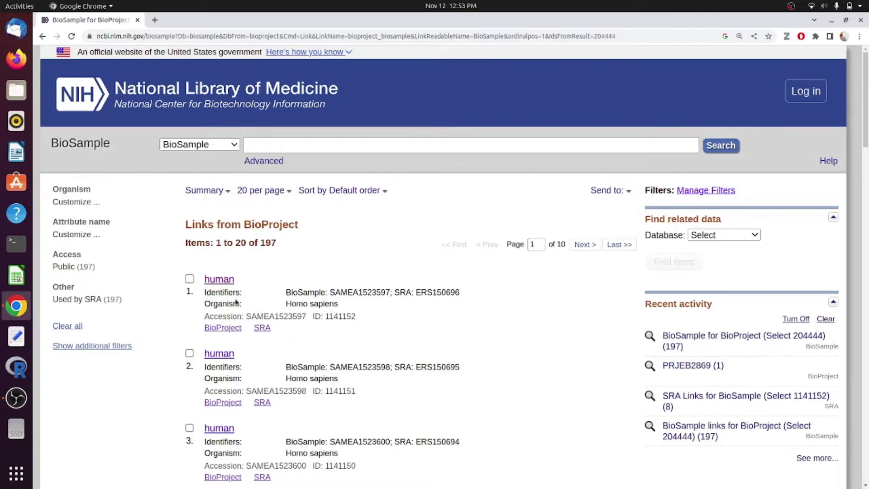
{"action": "mouse_move", "coordinate": [262, 327]}
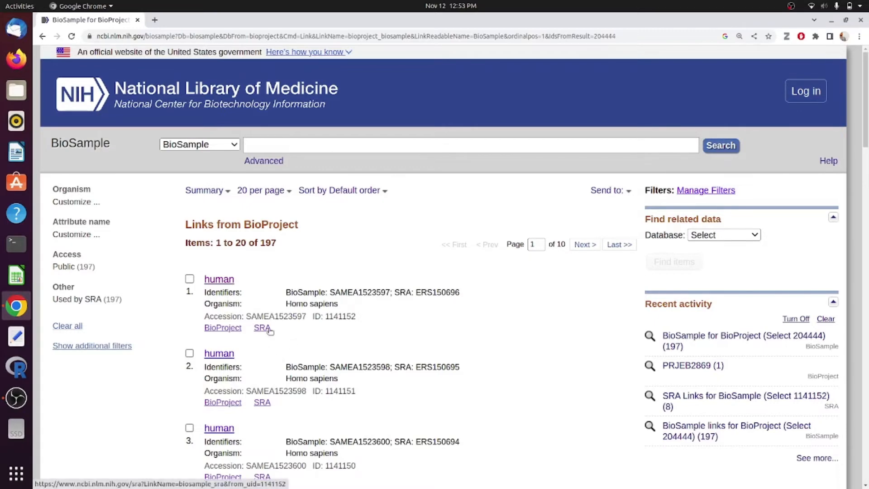
Open the first sample's SRA experiment ERX157279 and review its 13.9G-base run
{"action": "left_click", "coordinate": [262, 327]}
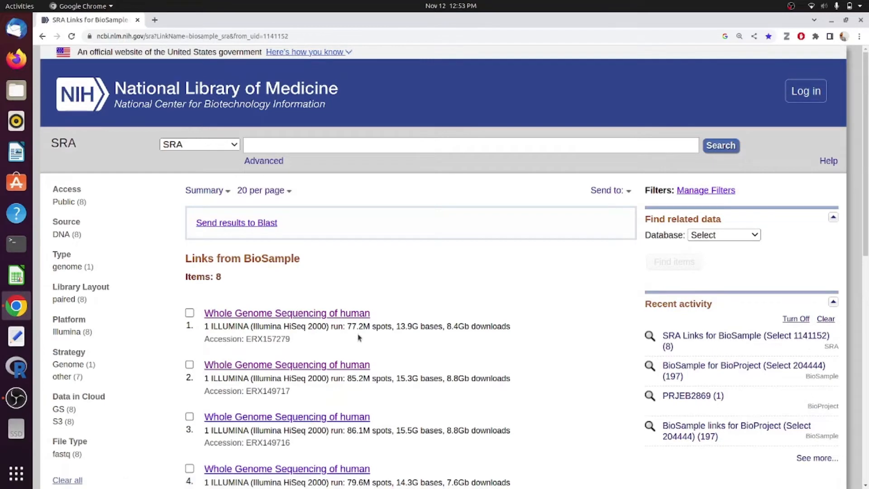
{"action": "scroll", "scroll_direction": "down", "scroll_amount": 3}
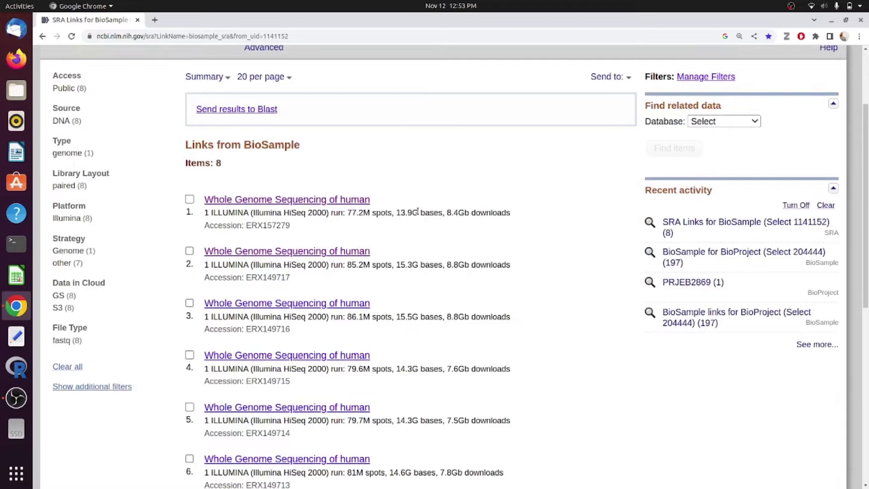
{"action": "double_click", "coordinate": [409, 212]}
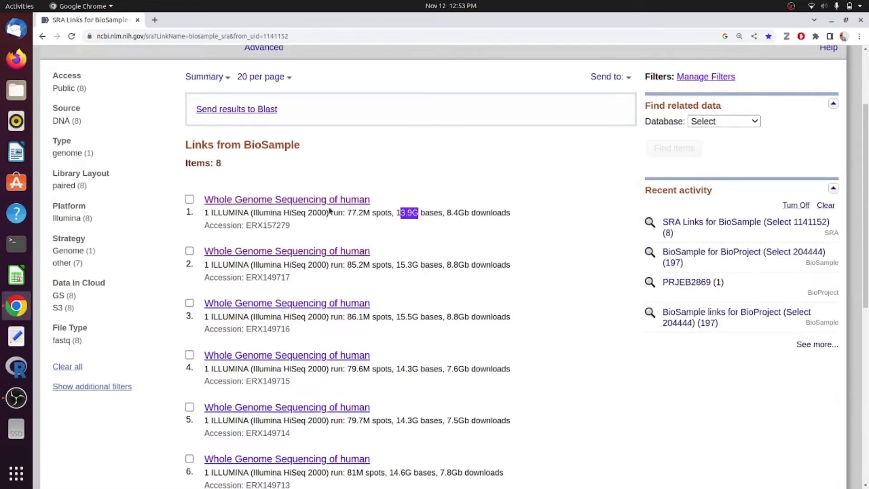
{"action": "left_click", "coordinate": [286, 199]}
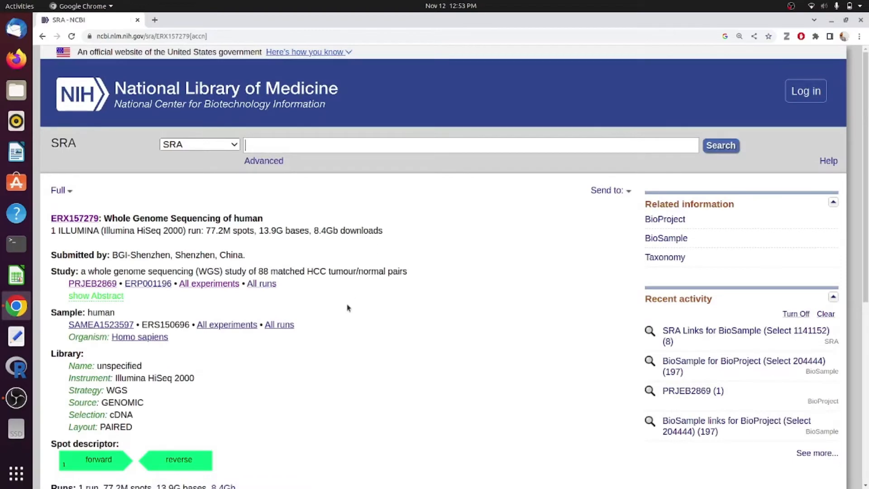
{"action": "scroll", "scroll_direction": "down", "scroll_amount": 3}
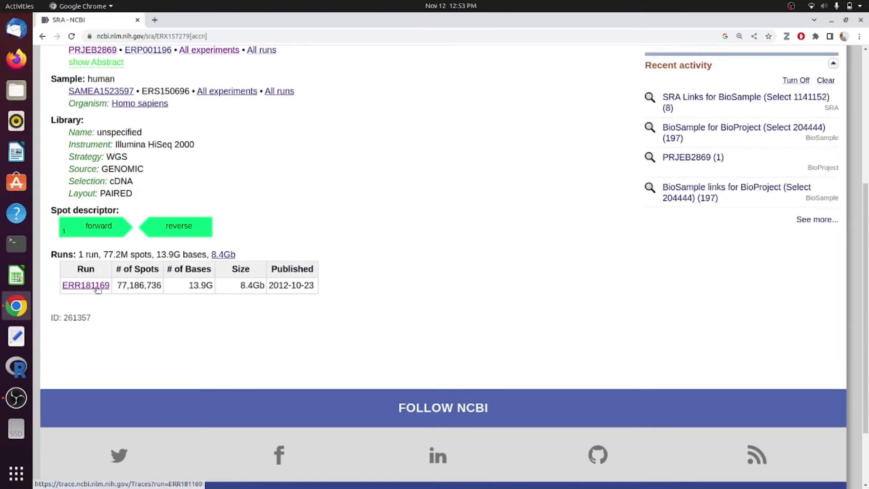
{"action": "mouse_move", "coordinate": [357, 247]}
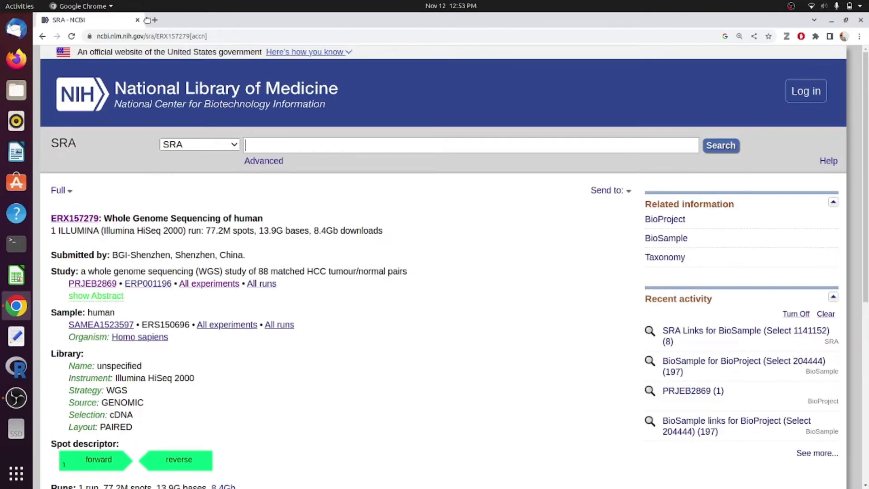
{"action": "left_click", "coordinate": [262, 20]}
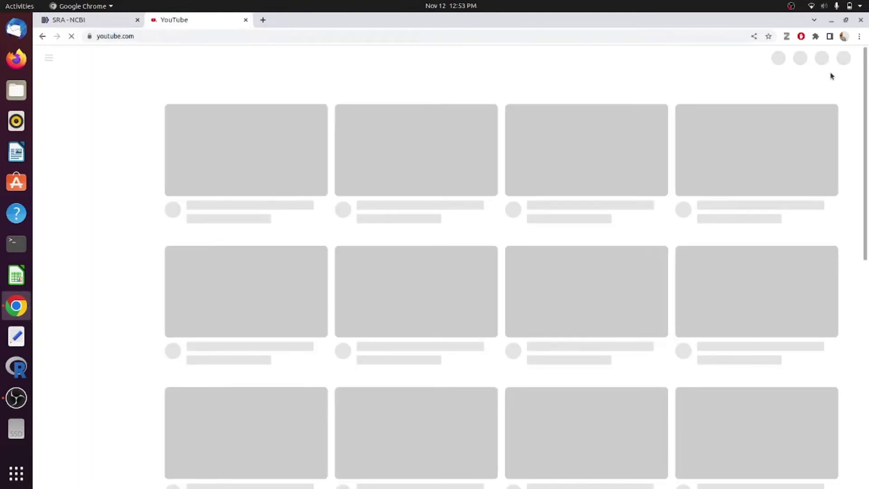
Go to the YouTube channel page via the account menu and browse its sections
{"action": "left_click", "coordinate": [843, 57]}
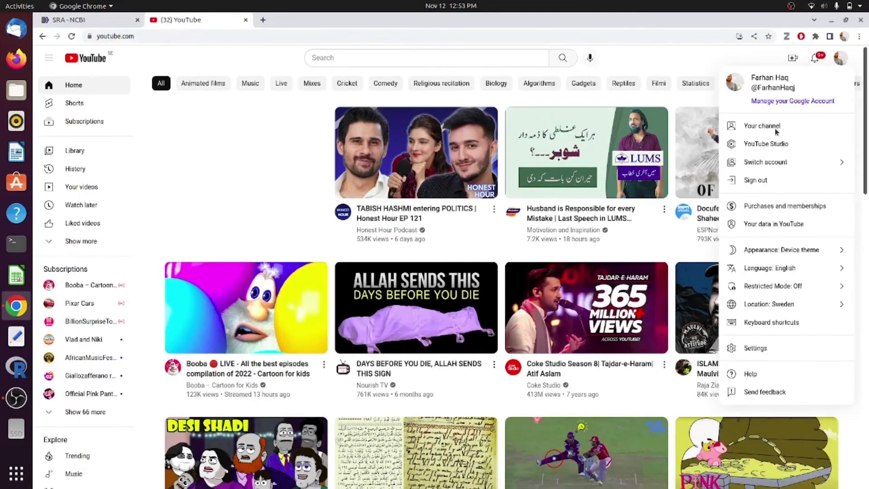
{"action": "left_click", "coordinate": [761, 125]}
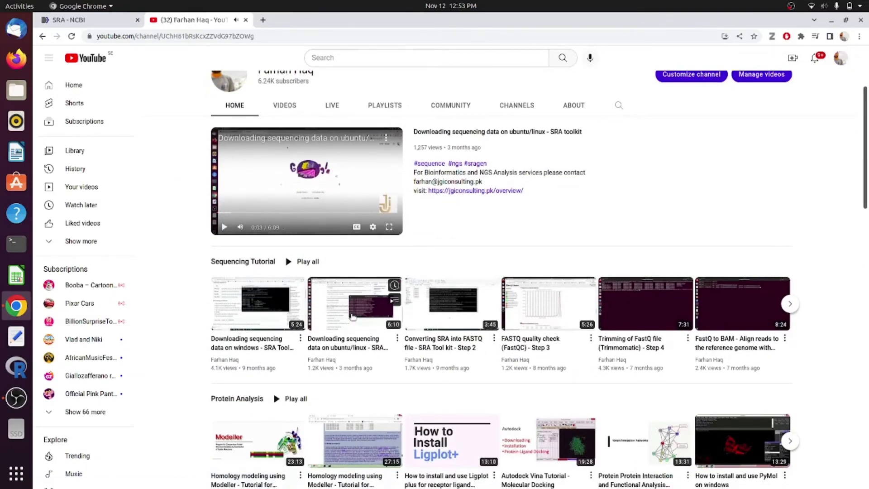
{"action": "scroll", "scroll_direction": "down", "scroll_amount": 3}
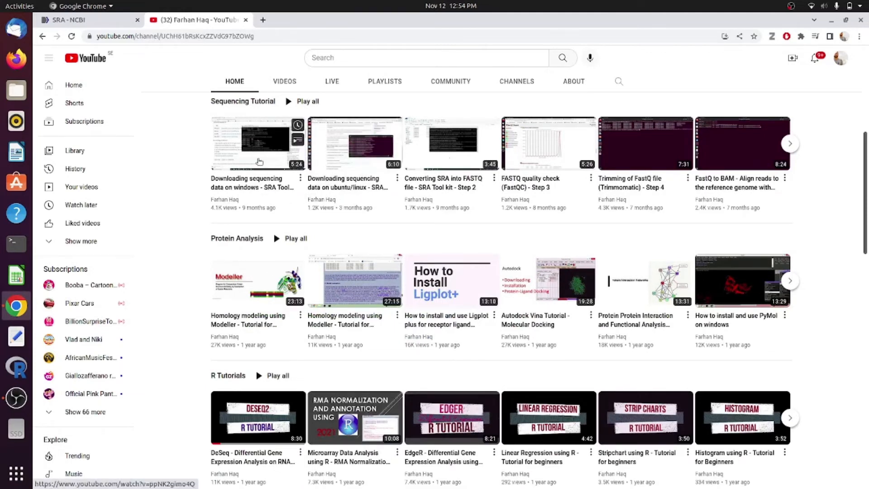
{"action": "left_click", "coordinate": [258, 143]}
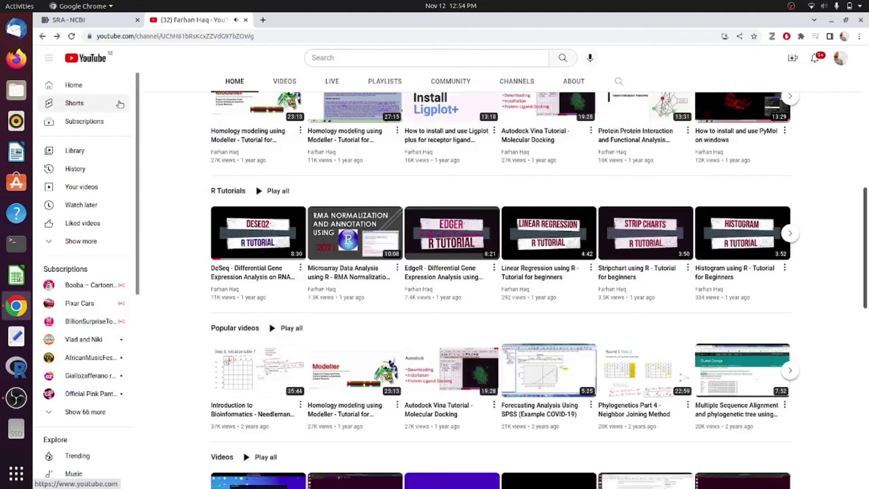
{"action": "scroll", "scroll_direction": "up", "scroll_amount": 3}
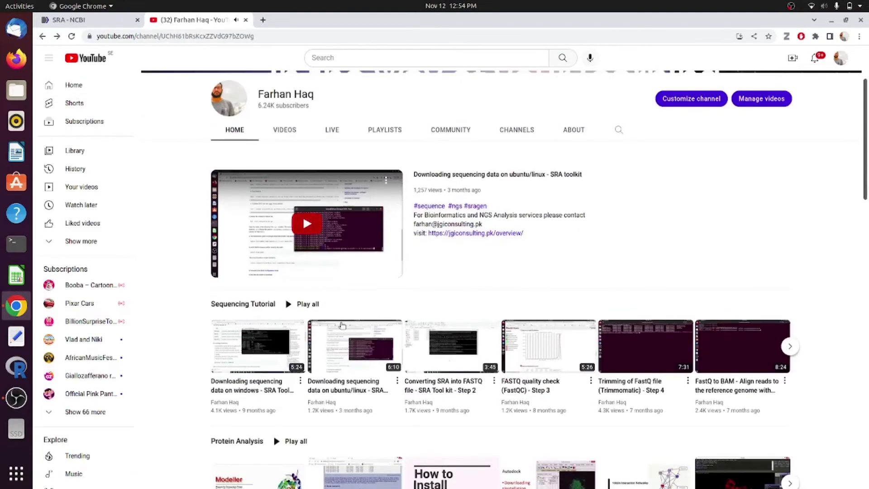
Play 'Downloading sequencing data on ubuntu/linux - SRA toolkit'
{"action": "left_click", "coordinate": [306, 224]}
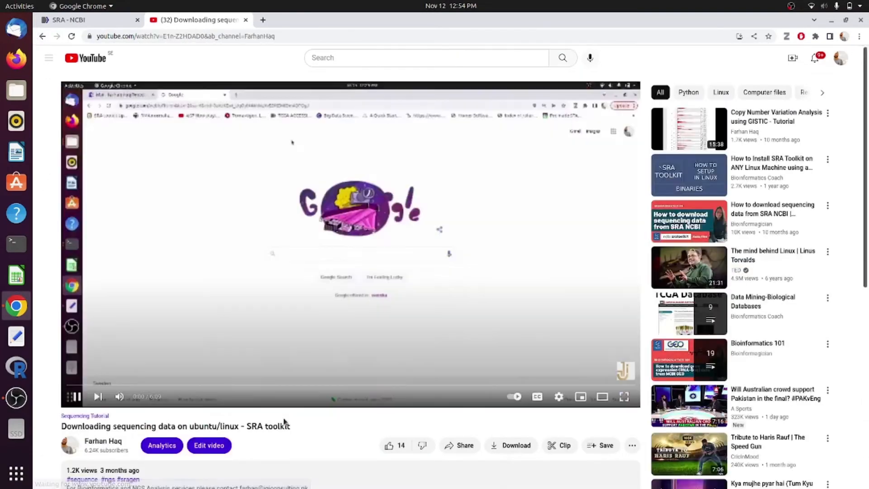
{"action": "scroll", "scroll_direction": "down", "scroll_amount": 3}
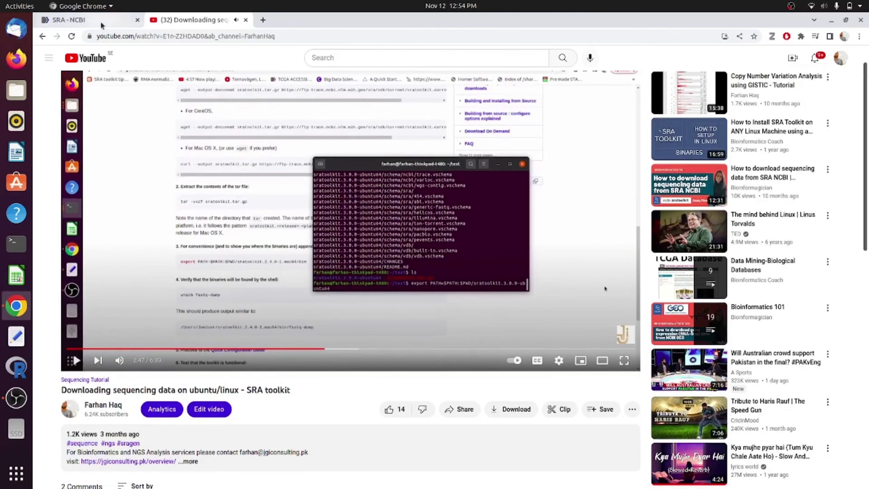
Switch back to the SRA tab and scroll to run ERR181169
{"action": "left_click", "coordinate": [66, 20]}
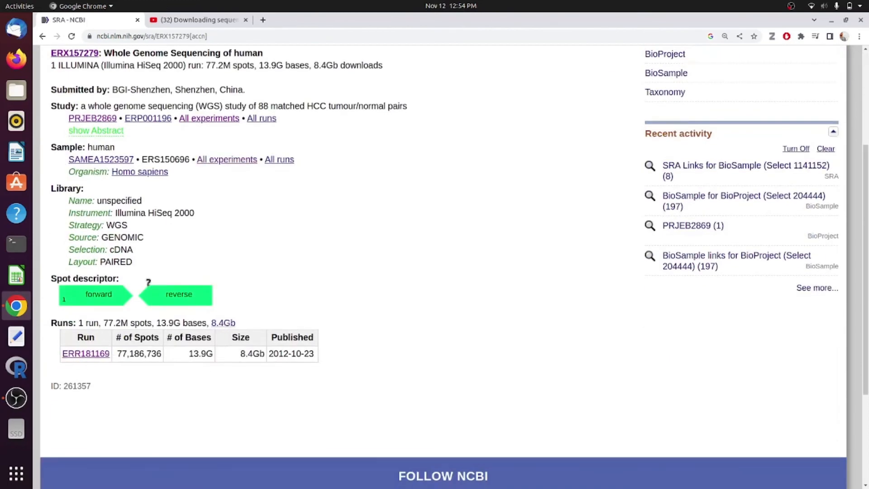
{"action": "mouse_move", "coordinate": [370, 270]}
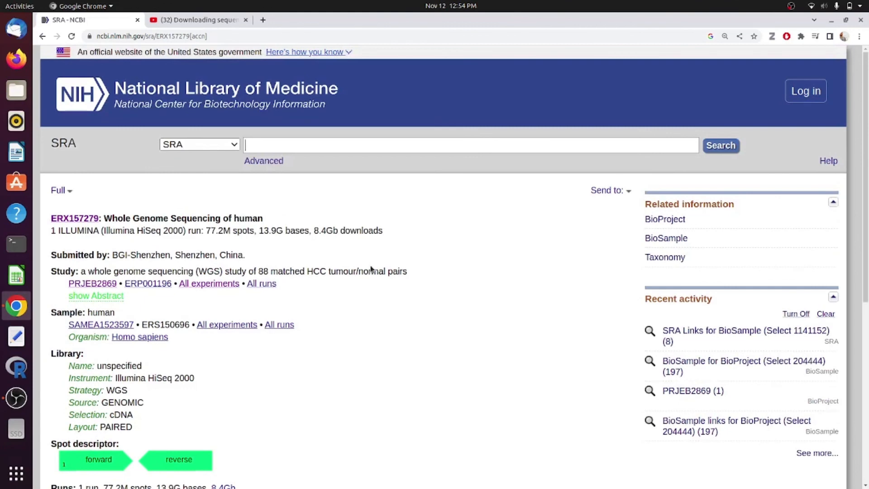
{"action": "scroll", "scroll_direction": "down", "scroll_amount": 3}
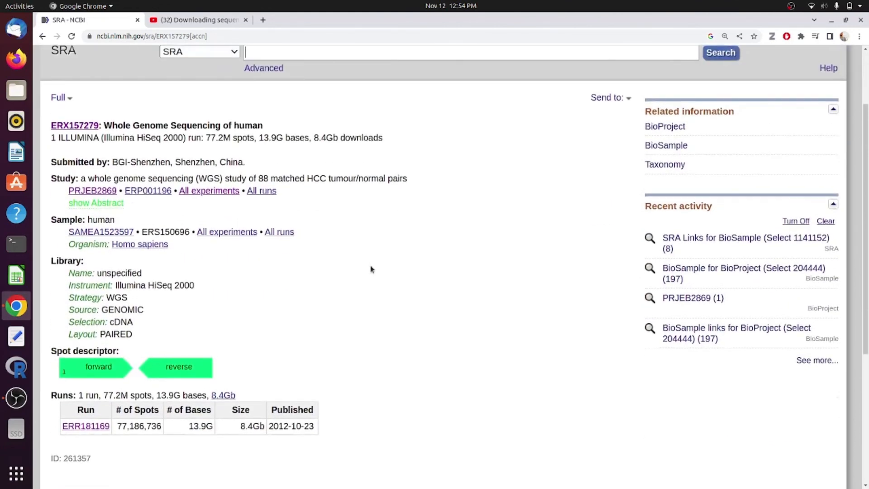